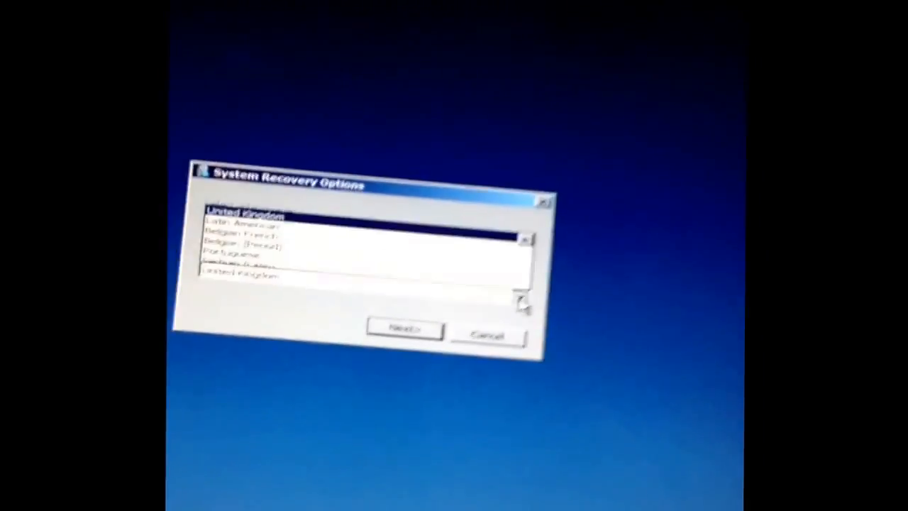
# Choose the United Kingdom keyboard layout and continue past the language settings
pyautogui.click(524, 239)
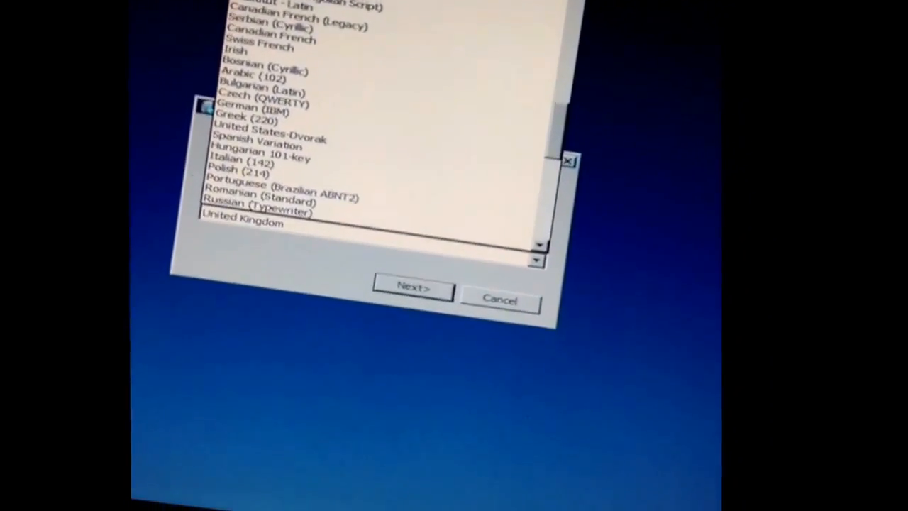
pyautogui.click(242, 223)
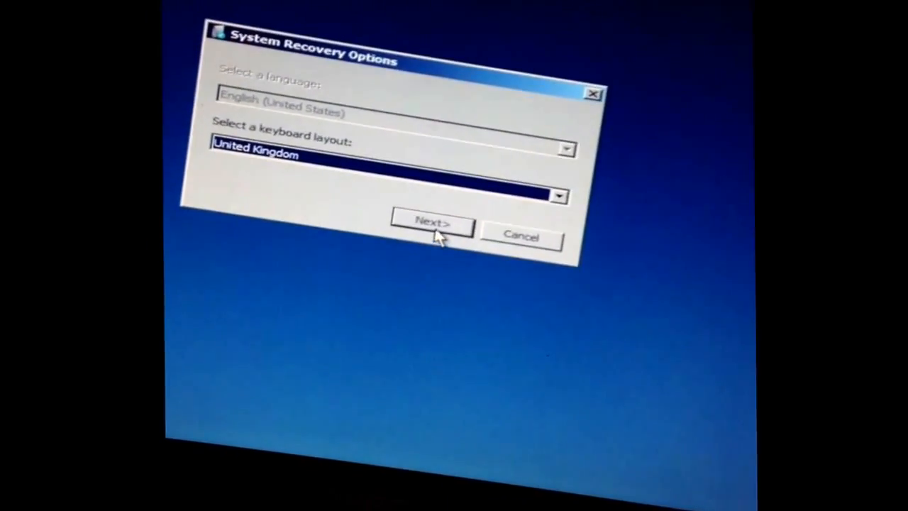
pyautogui.click(430, 221)
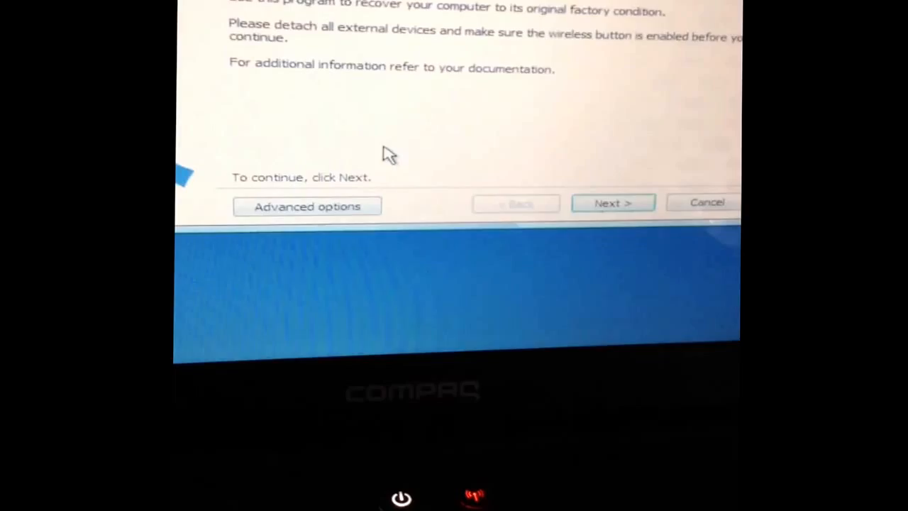
# Pass the welcome page, skip Microsoft System Restore, and confirm Yes to full system recovery
pyautogui.click(612, 203)
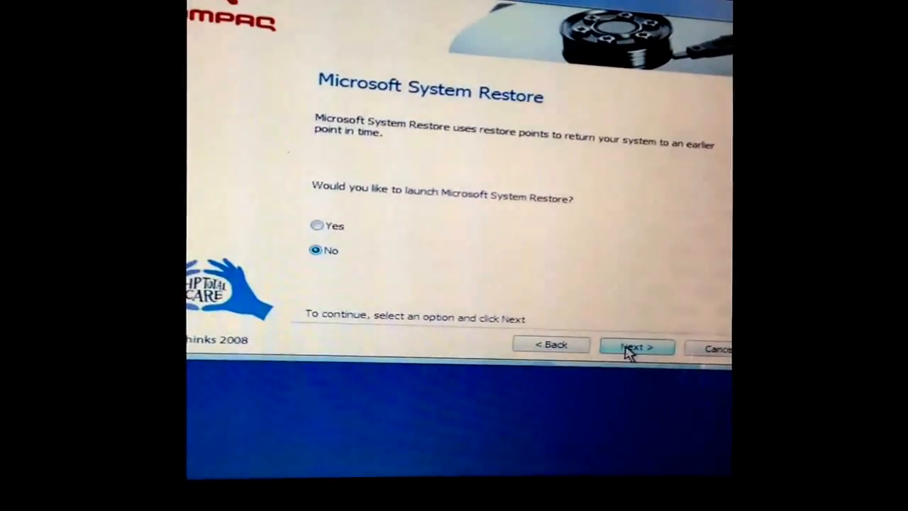
pyautogui.click(632, 346)
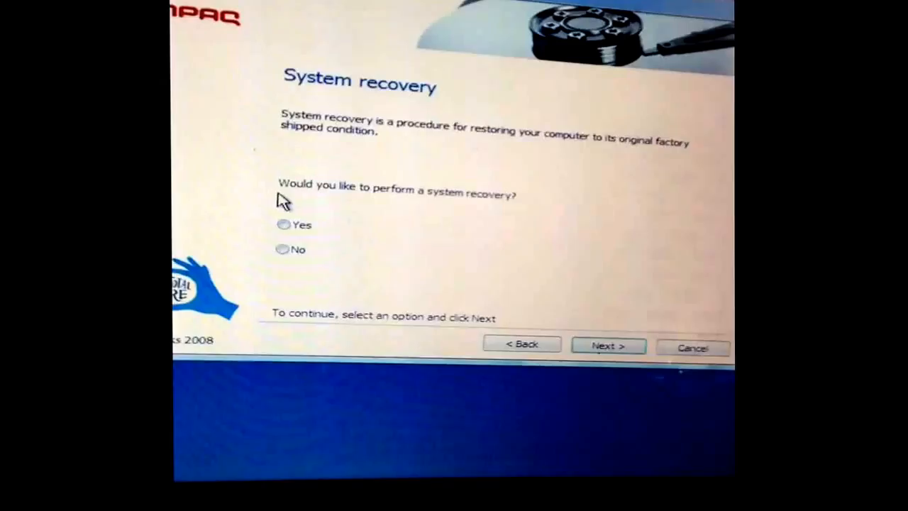
pyautogui.click(283, 224)
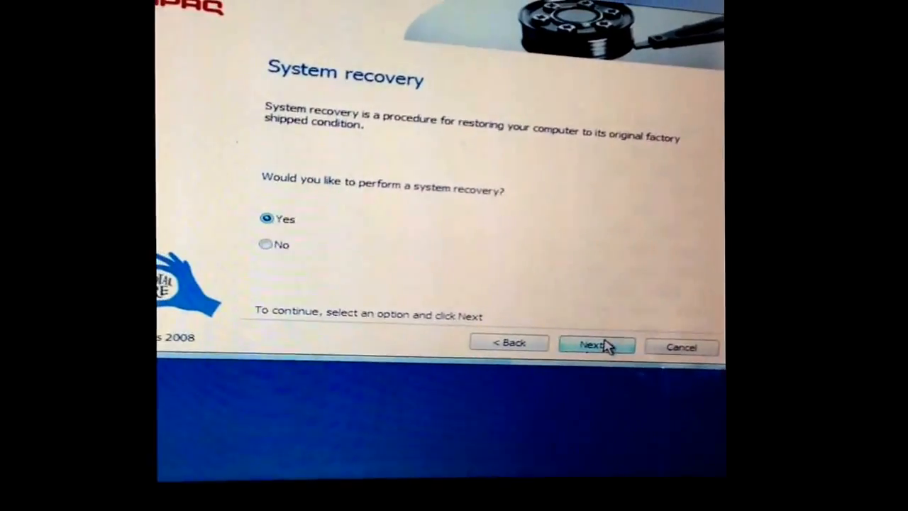
pyautogui.click(594, 344)
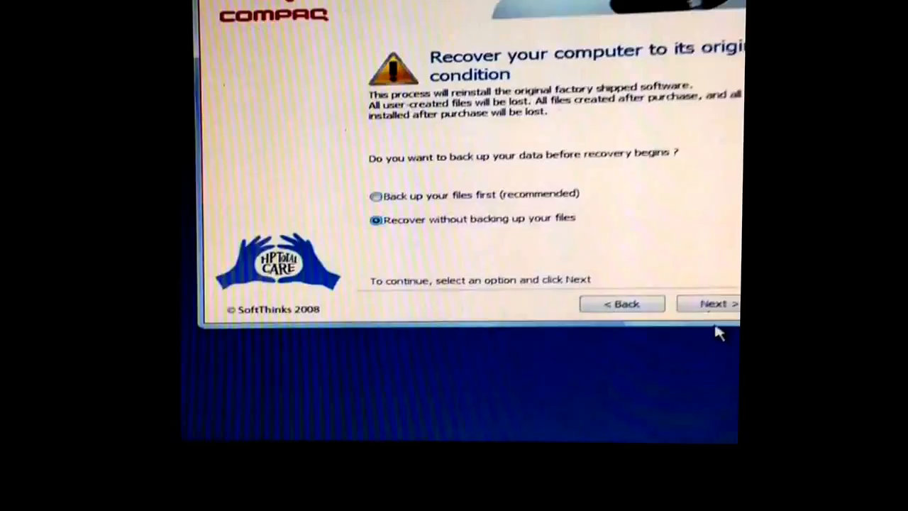
# Recover without backing up files, starting the Windows partition reformat at 0%
pyautogui.click(712, 303)
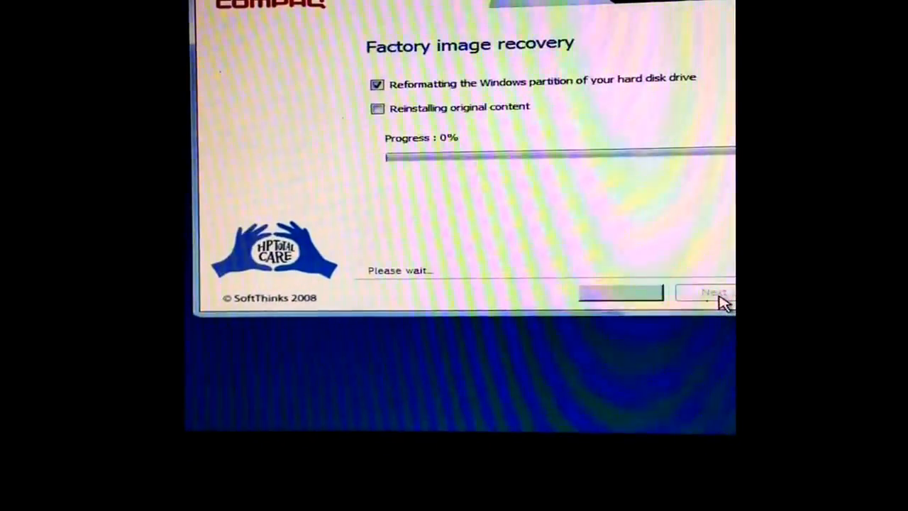